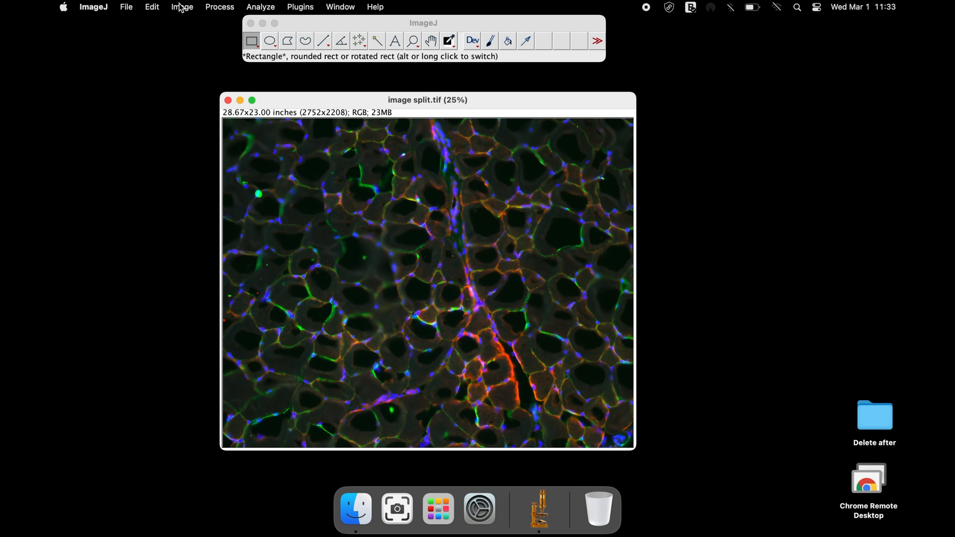
Split split.tif into its red, green and blue 8-bit channel images via Image > Color > Split Channels.
{"action": "left_click", "coordinate": [181, 7]}
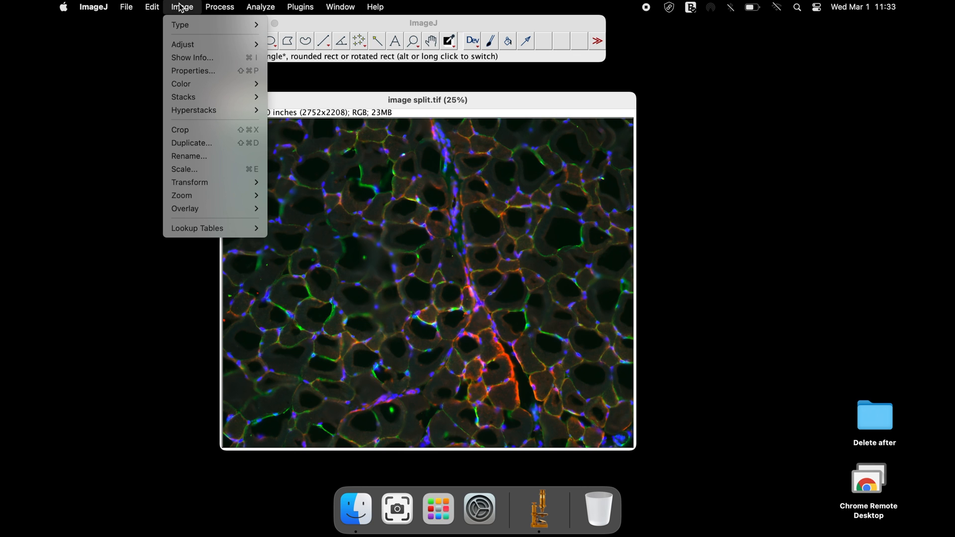
{"action": "mouse_move", "coordinate": [193, 71]}
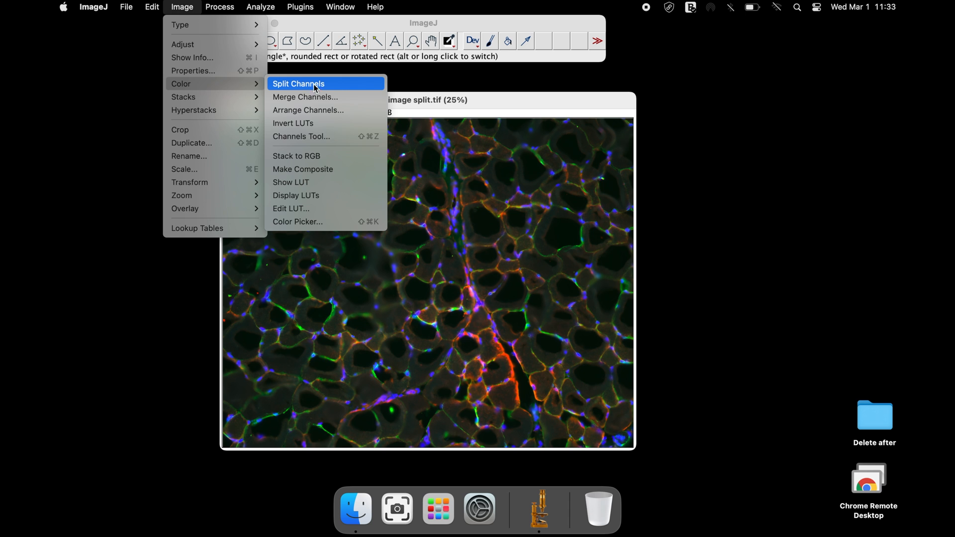
{"action": "left_click", "coordinate": [299, 84]}
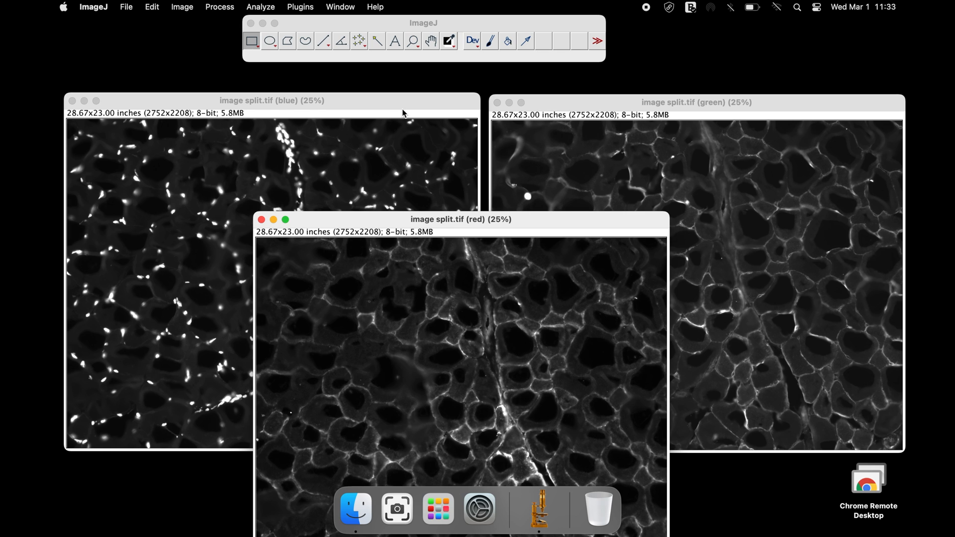
{"action": "mouse_move", "coordinate": [400, 104]}
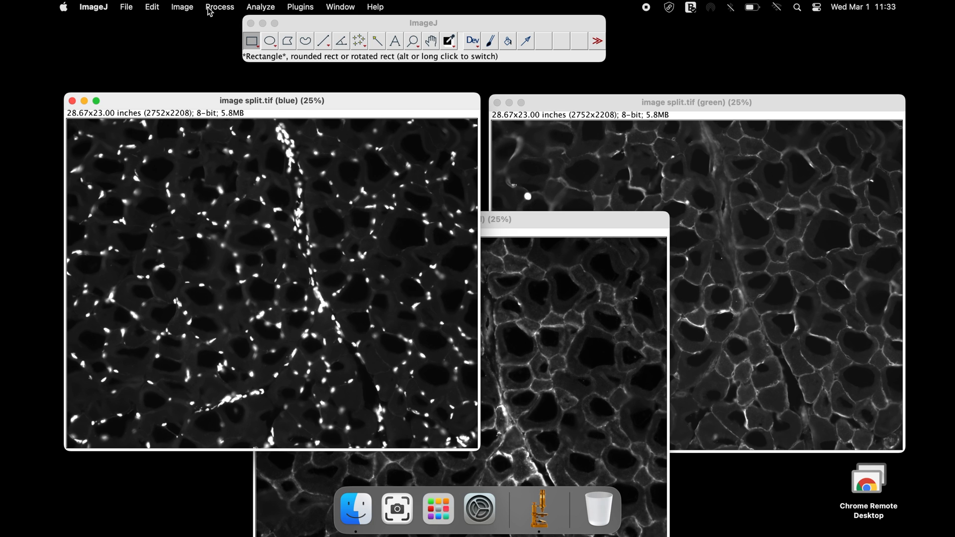
Apply the Blue, Green and Red lookup tables to the matching channel images.
{"action": "left_click", "coordinate": [182, 7]}
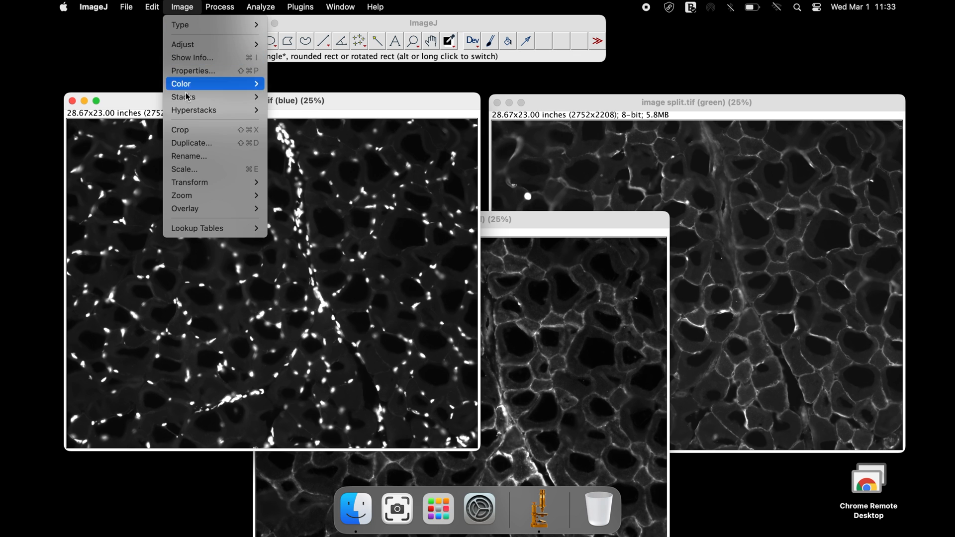
{"action": "left_click", "coordinate": [198, 228]}
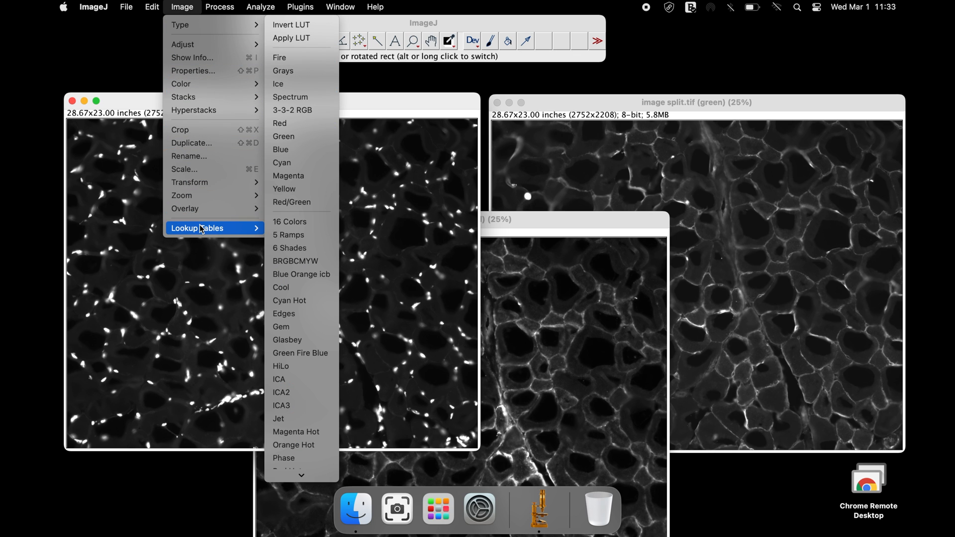
{"action": "left_click", "coordinate": [280, 150]}
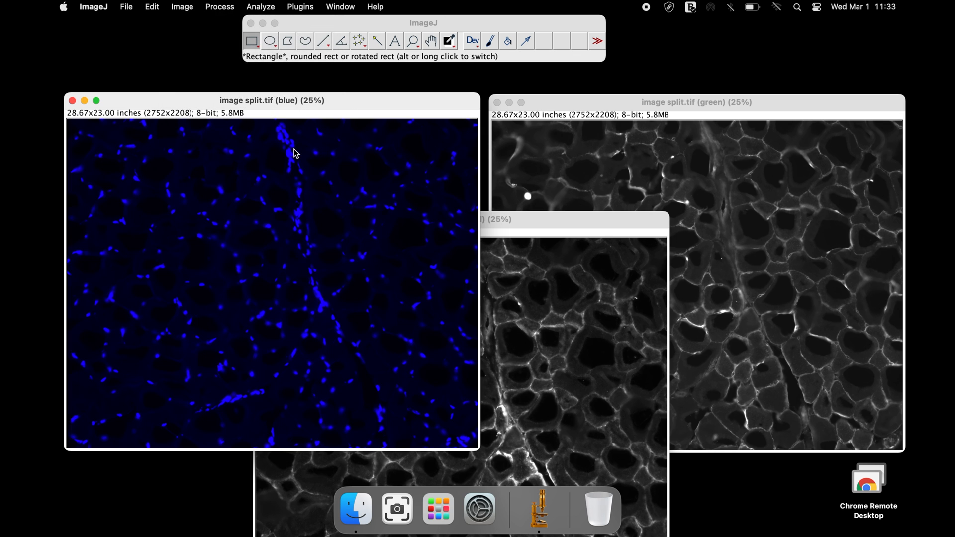
{"action": "left_click", "coordinate": [670, 103]}
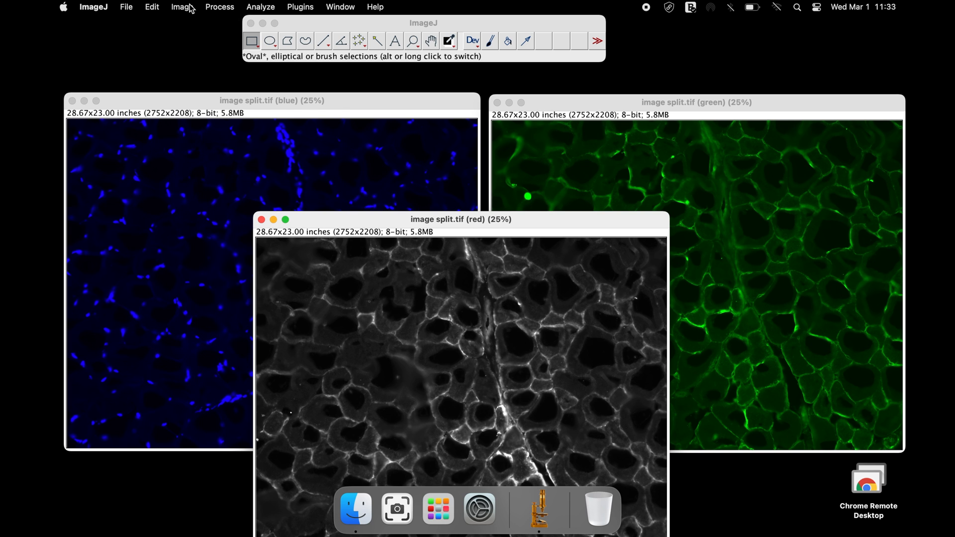
{"action": "left_click", "coordinate": [182, 6]}
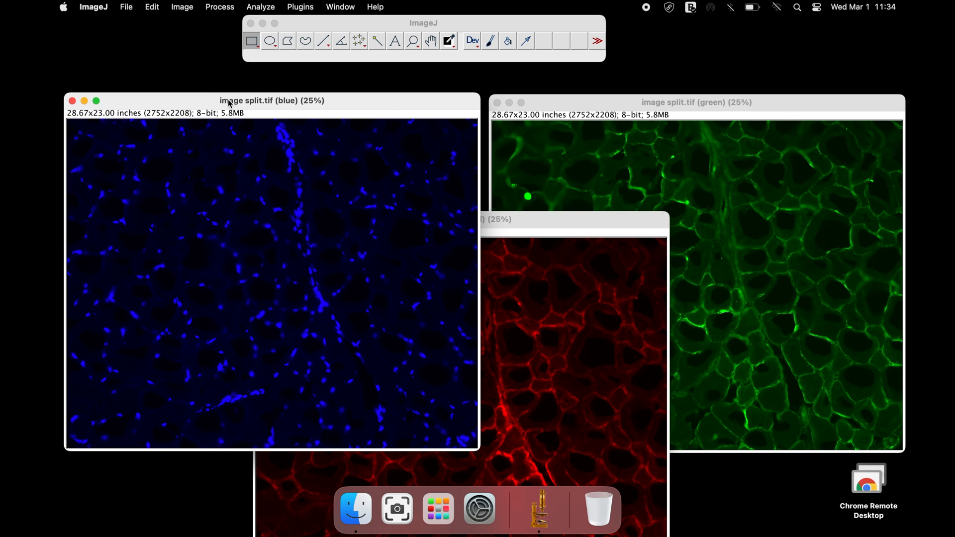
{"action": "left_click", "coordinate": [126, 6]}
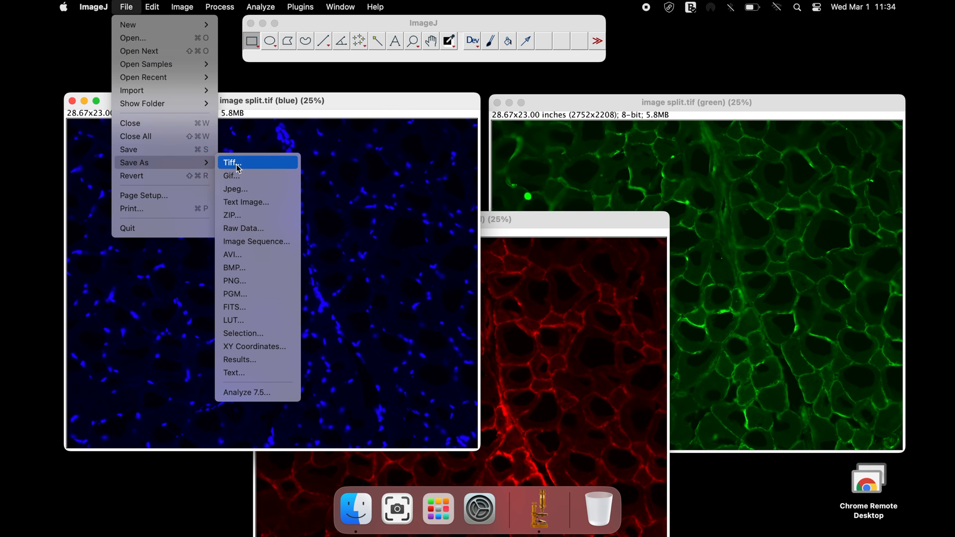
Save the blue channel image as a TIFF on the Desktop, keeping its name.
{"action": "left_click", "coordinate": [231, 162]}
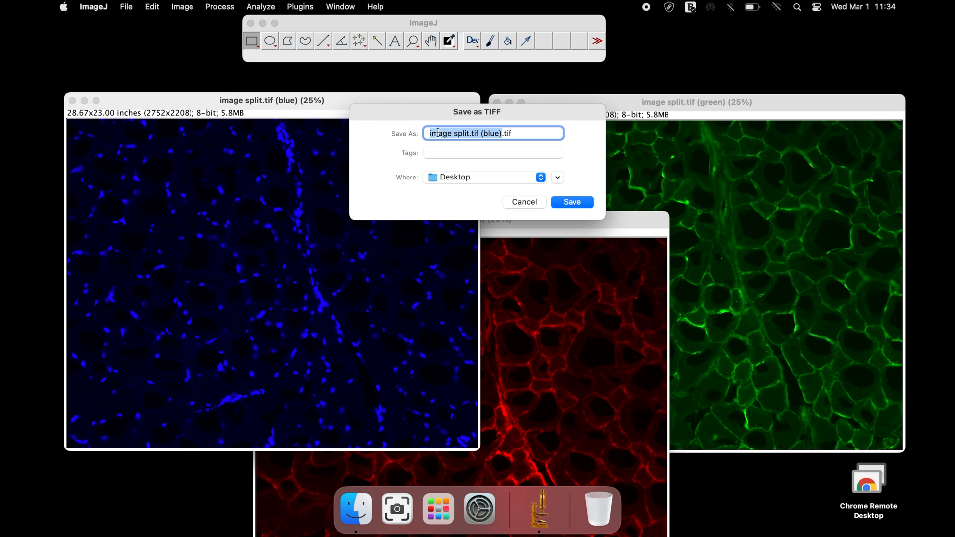
{"action": "left_click", "coordinate": [571, 202]}
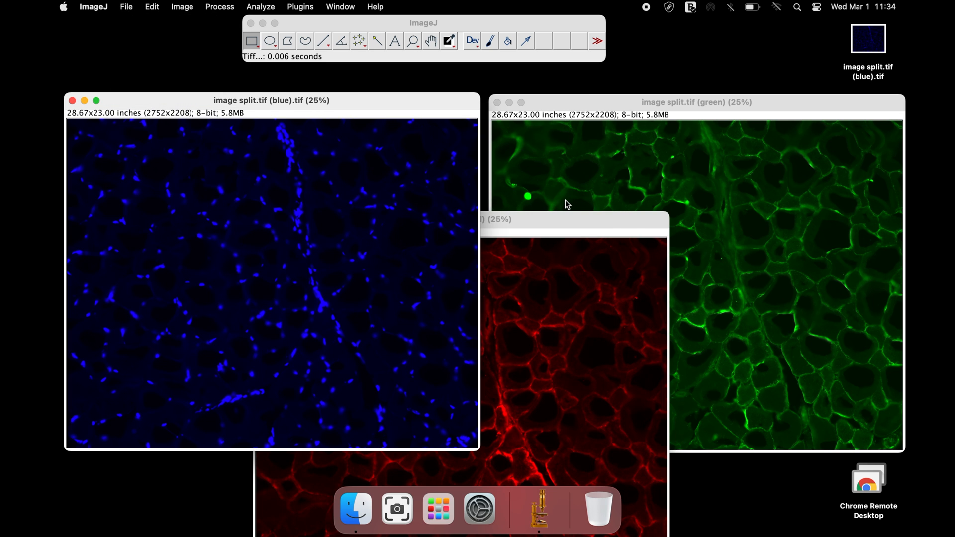
{"action": "mouse_move", "coordinate": [573, 120]}
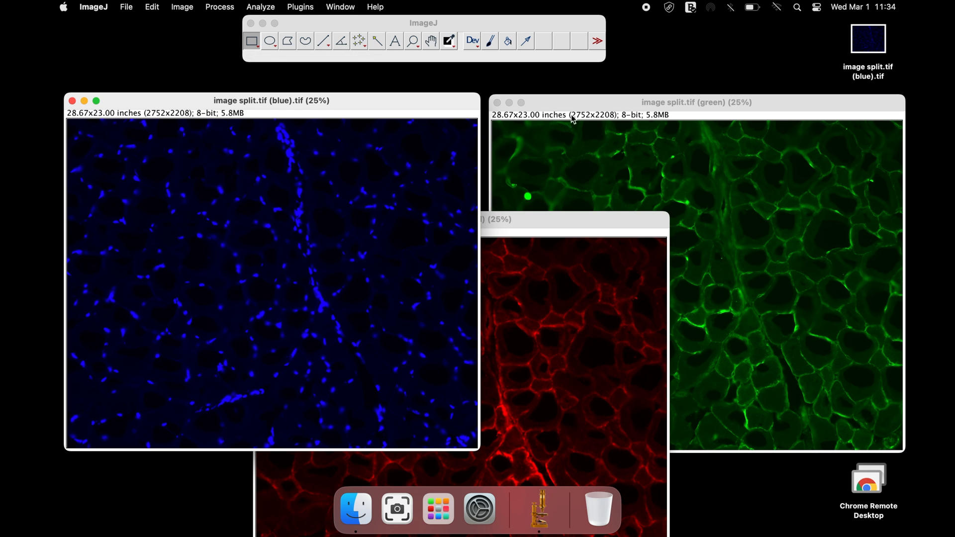
{"action": "left_click", "coordinate": [126, 7]}
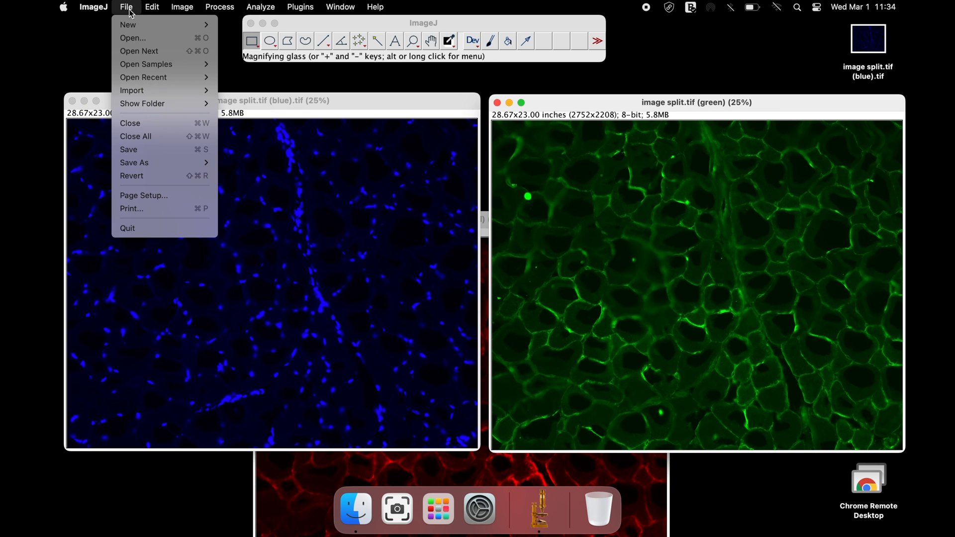
{"action": "mouse_move", "coordinate": [134, 162]}
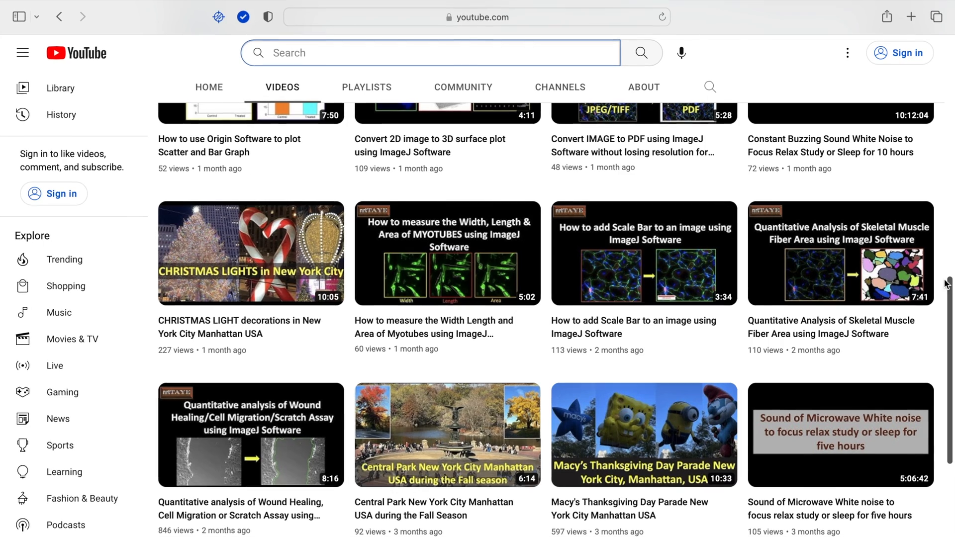
Scroll down the YouTube channel's Videos tab of ImageJ tutorials.
{"action": "scroll", "scroll_direction": "down", "scroll_amount": 3}
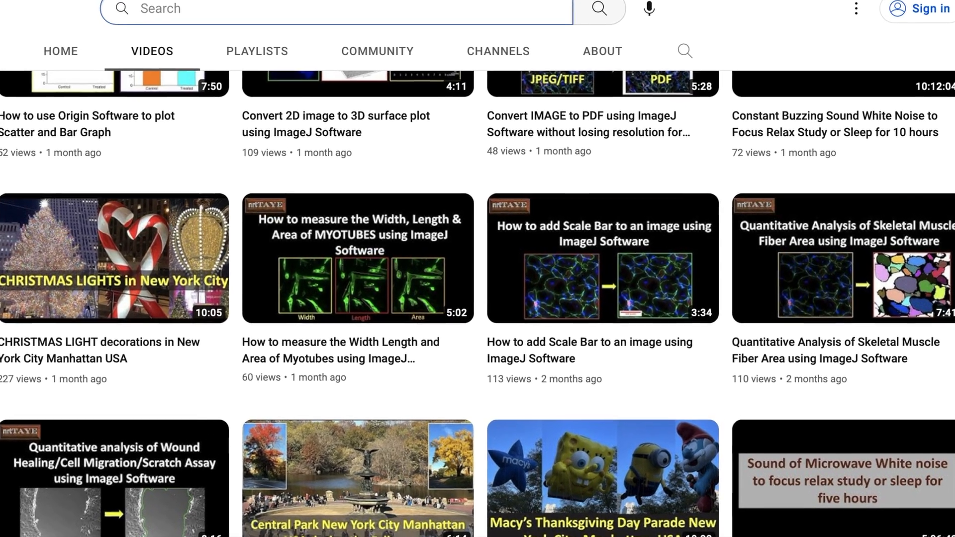
{"action": "scroll", "scroll_direction": "down", "scroll_amount": 3}
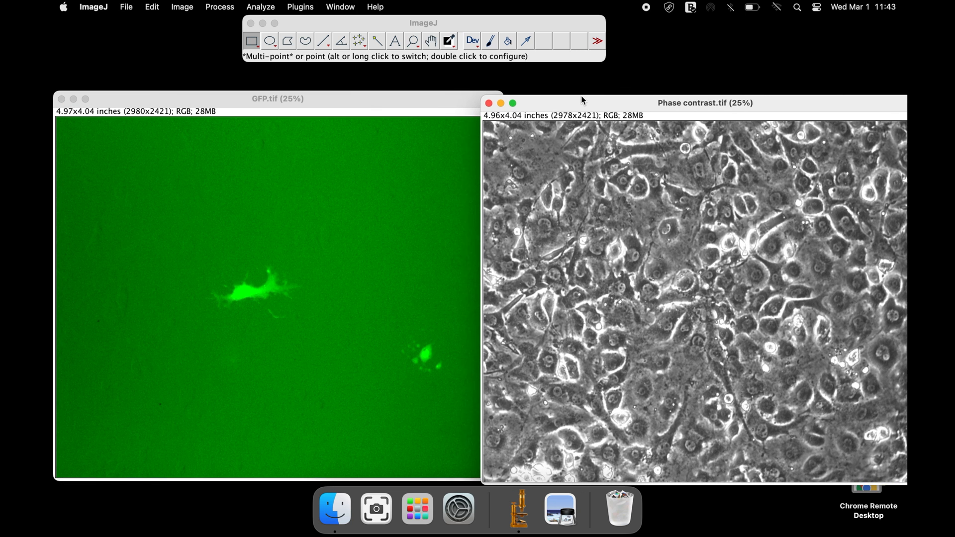
Raise the contrast of Phase contrast.tif in Brightness/Contrast so cell outlines darken.
{"action": "left_click", "coordinate": [181, 6]}
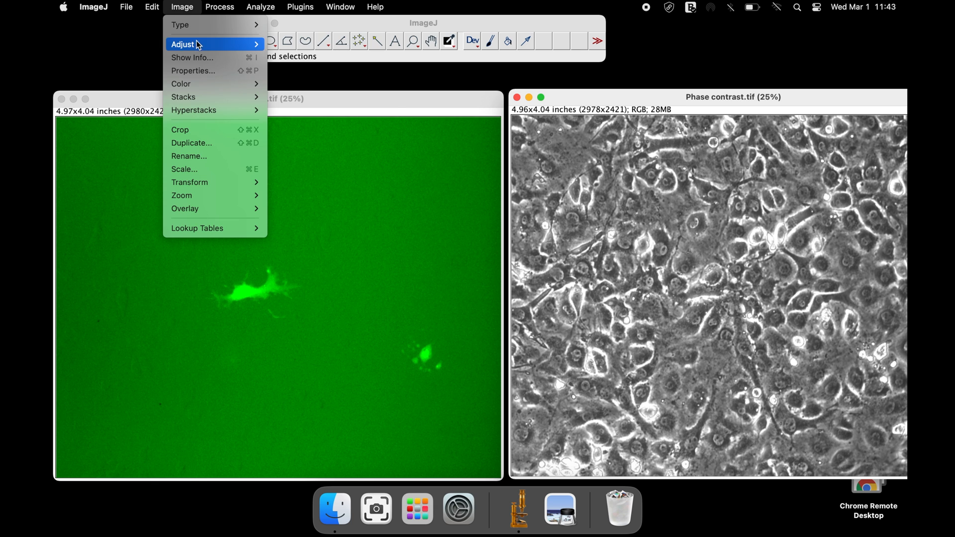
{"action": "left_click", "coordinate": [187, 44]}
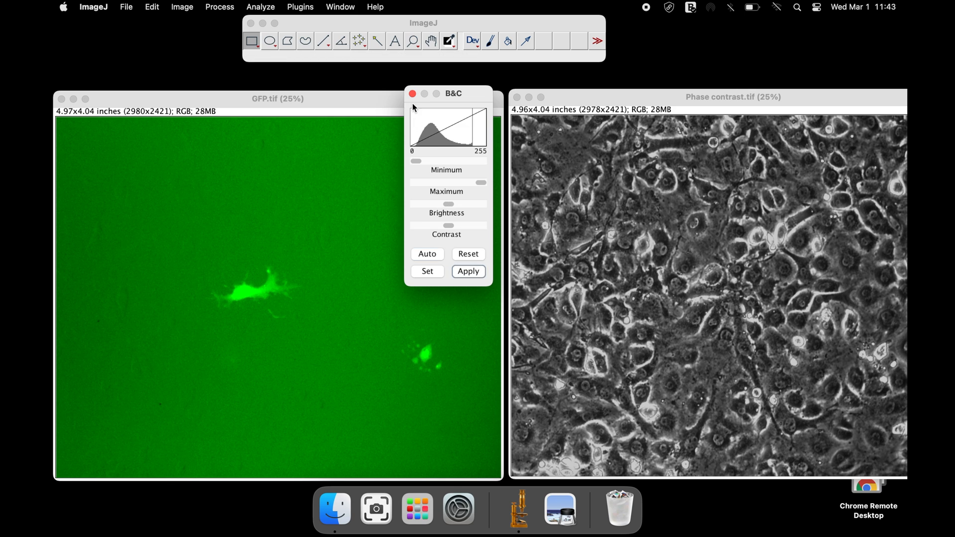
{"action": "left_click", "coordinate": [413, 93]}
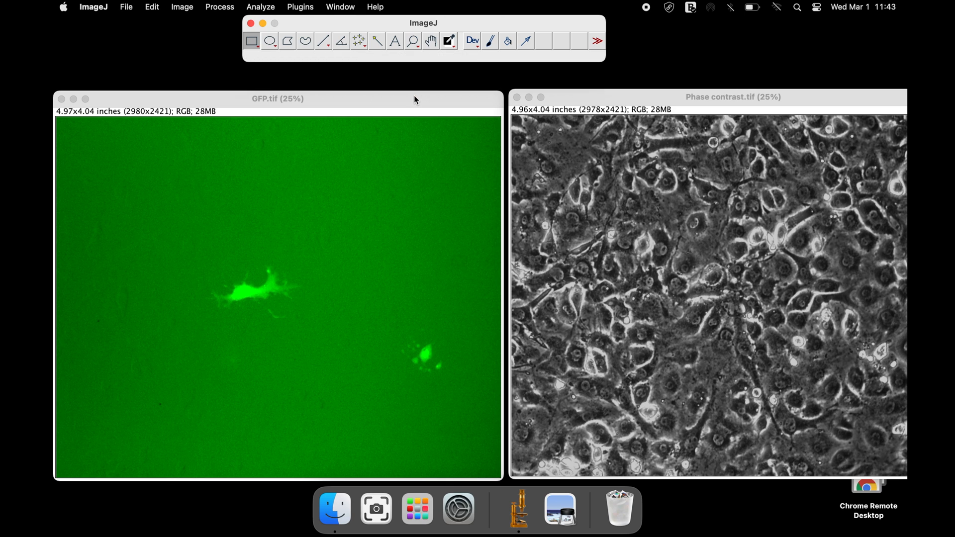
{"action": "mouse_move", "coordinate": [303, 169]}
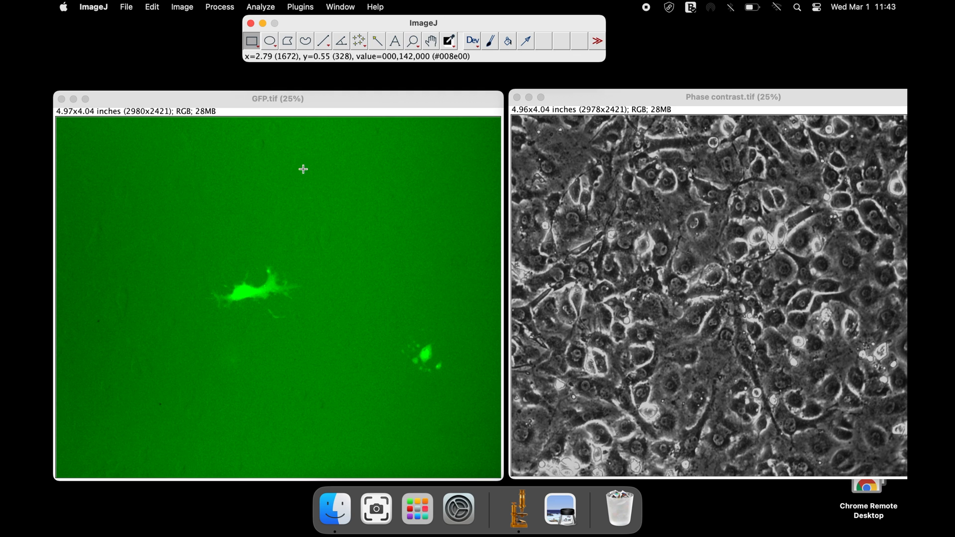
{"action": "mouse_move", "coordinate": [249, 302]}
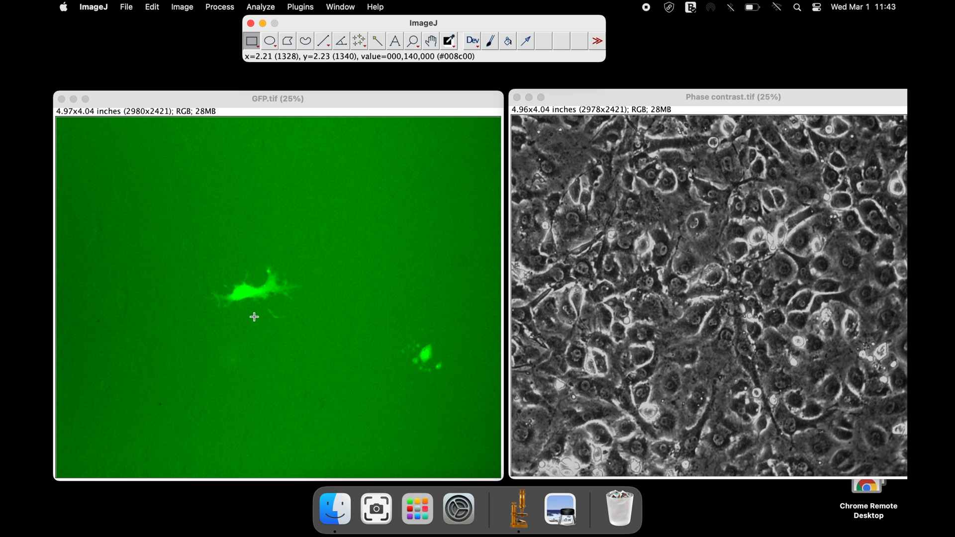
{"action": "left_click", "coordinate": [182, 6]}
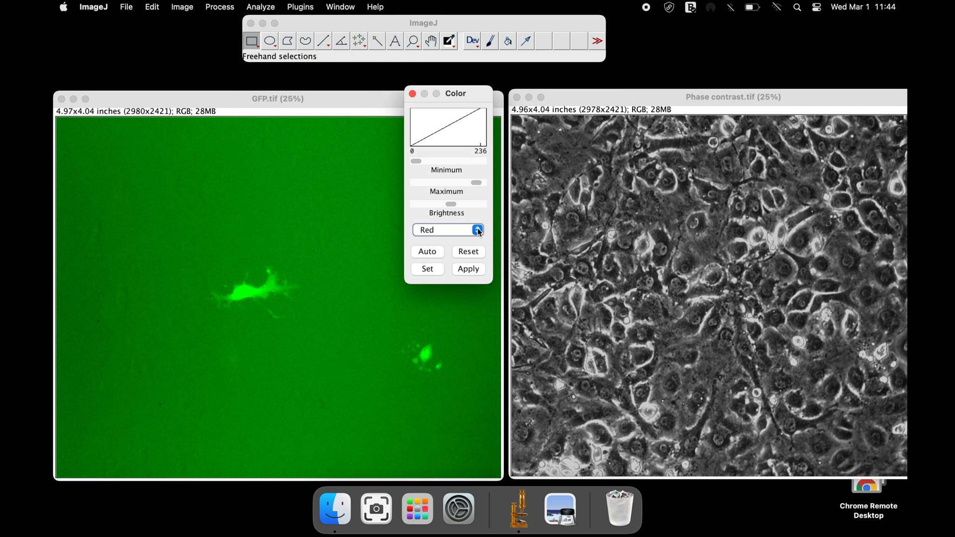
In Color Balance, raise the Green minimum of GFP.tif to darken its background.
{"action": "left_click", "coordinate": [446, 230]}
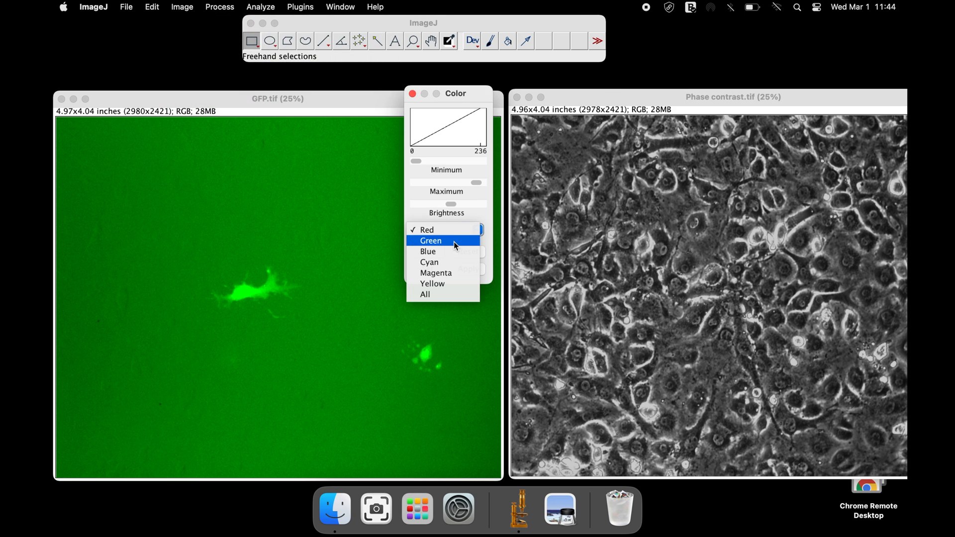
{"action": "left_click", "coordinate": [430, 240]}
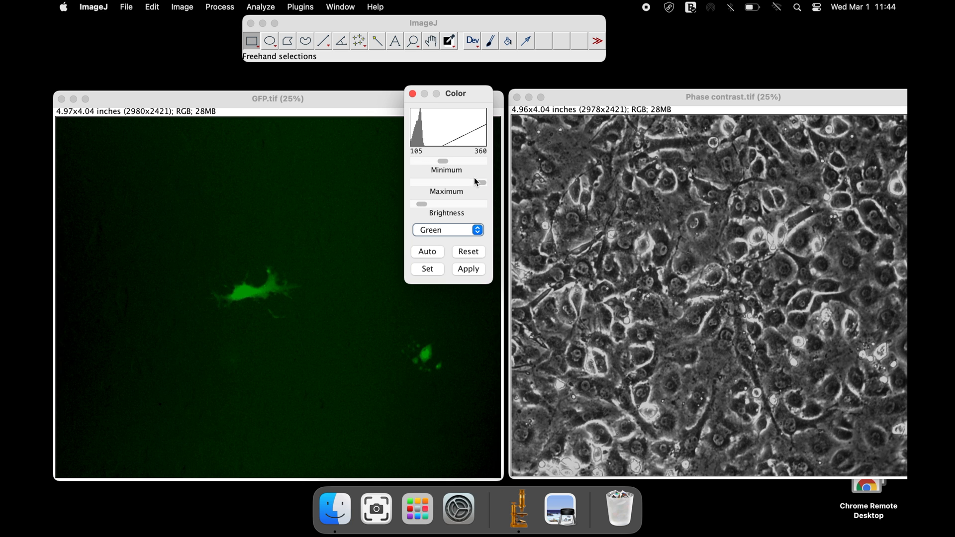
{"action": "left_click_drag", "start_coordinate": [481, 182], "coordinate": [476, 182]}
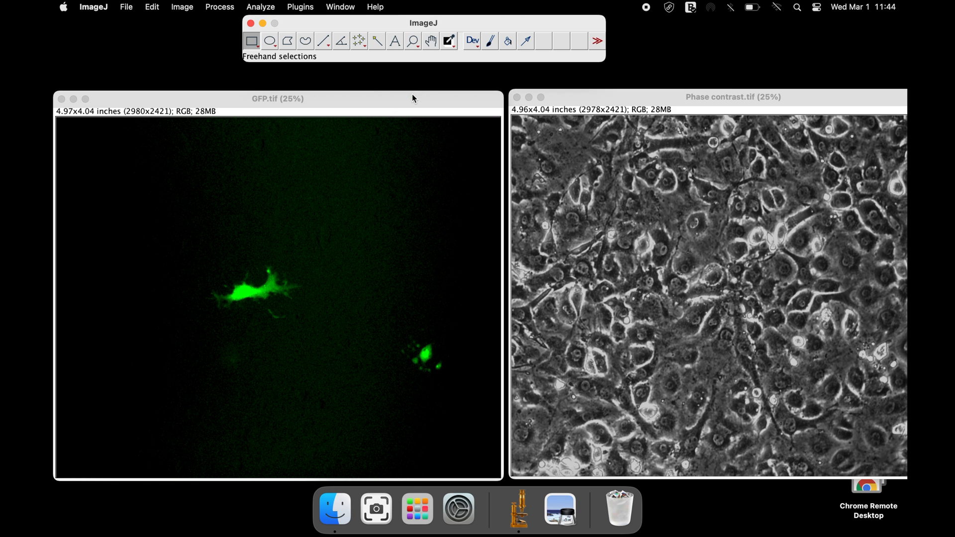
{"action": "left_click", "coordinate": [181, 7]}
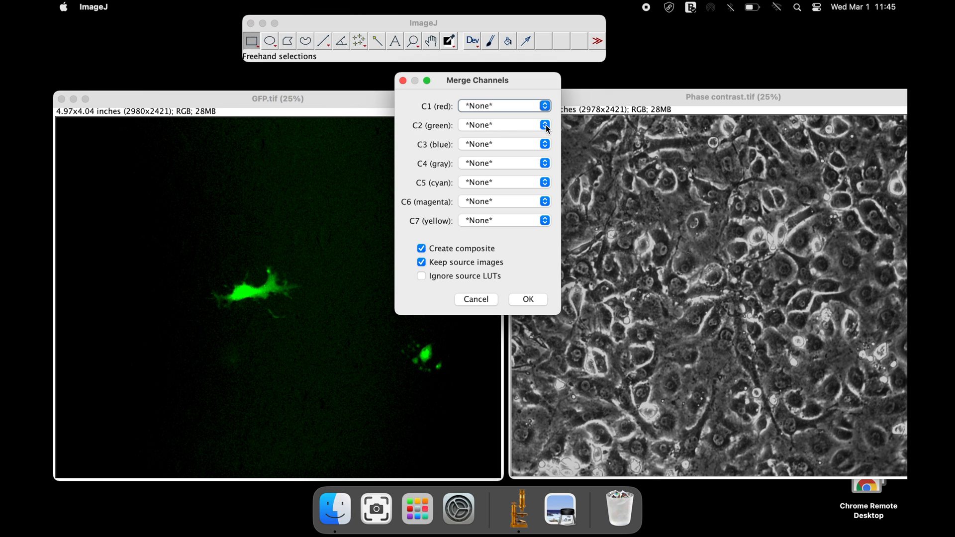
{"action": "left_click", "coordinate": [502, 125]}
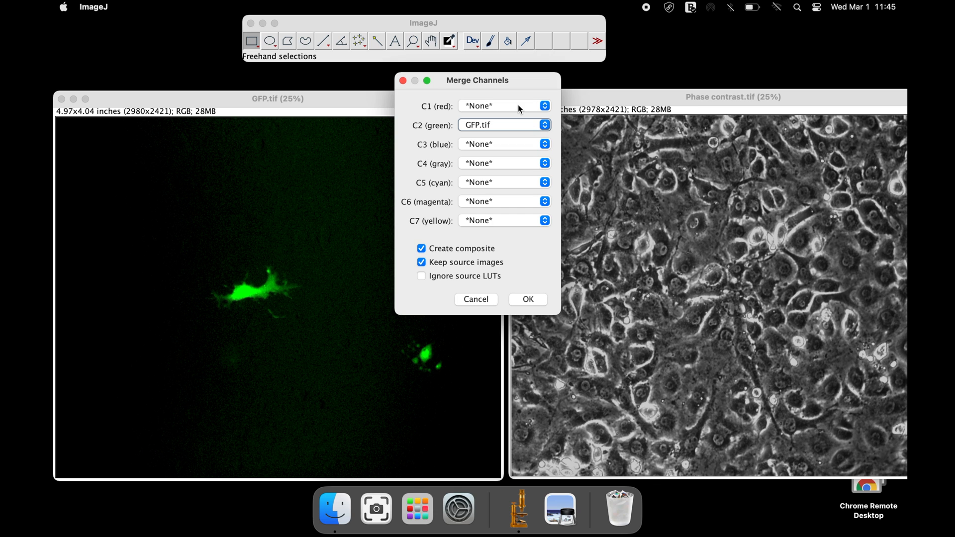
{"action": "left_click", "coordinate": [503, 124]}
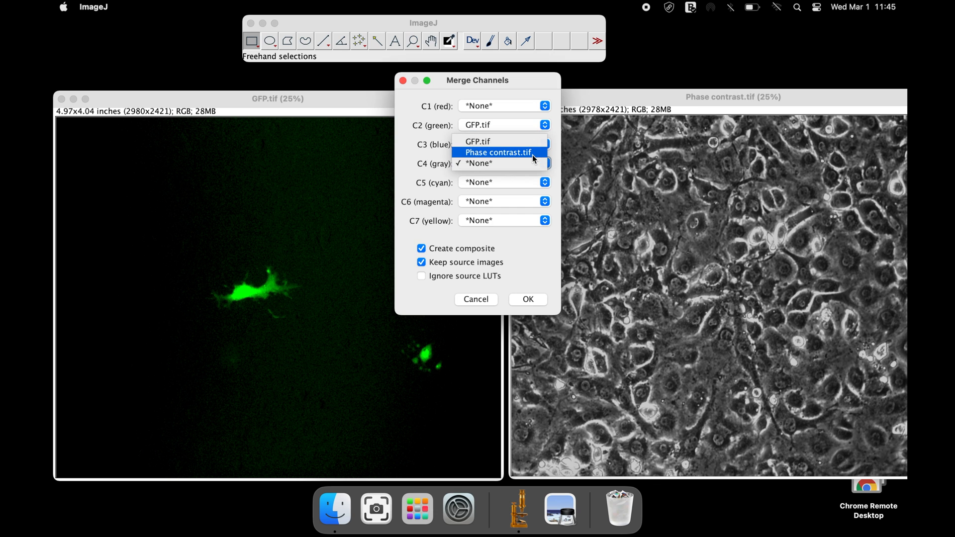
{"action": "left_click", "coordinate": [498, 152]}
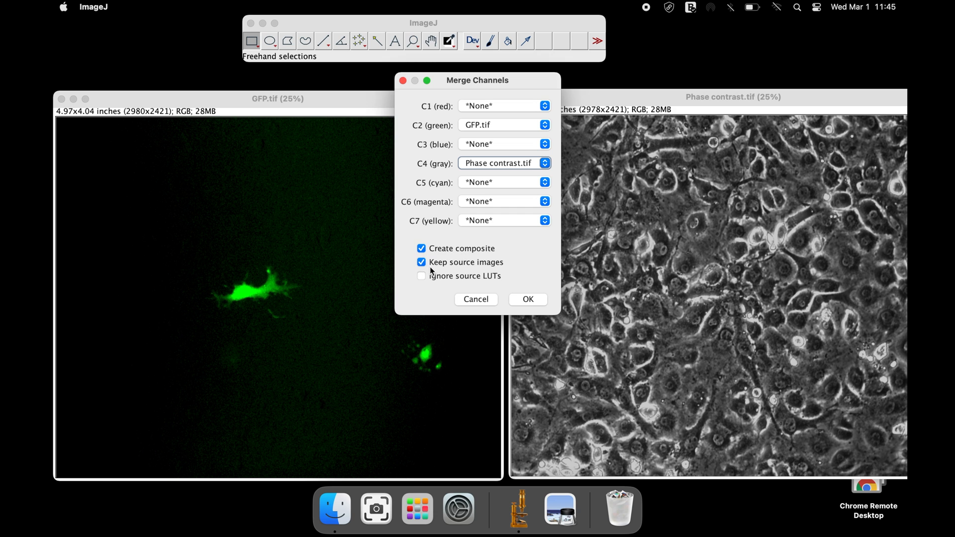
{"action": "mouse_move", "coordinate": [441, 272]}
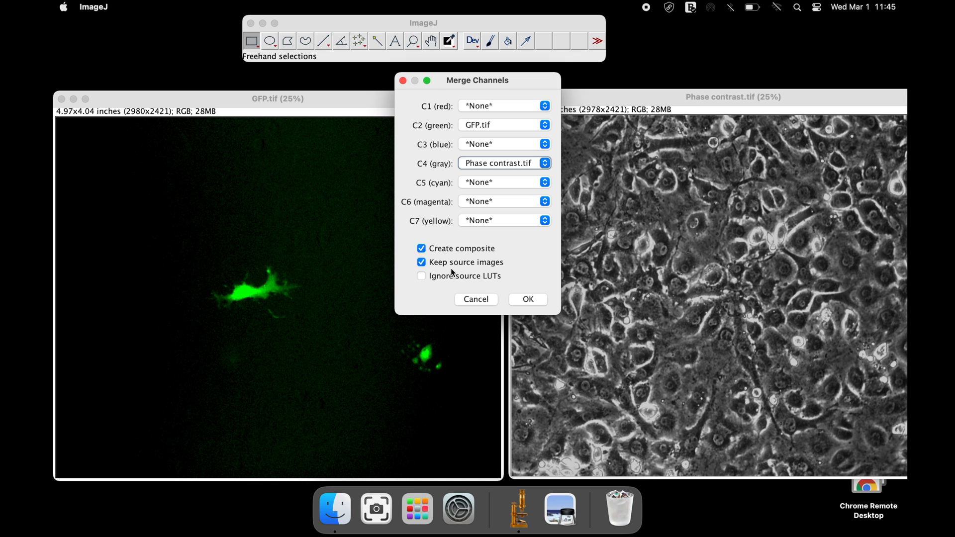
{"action": "left_click", "coordinate": [527, 299]}
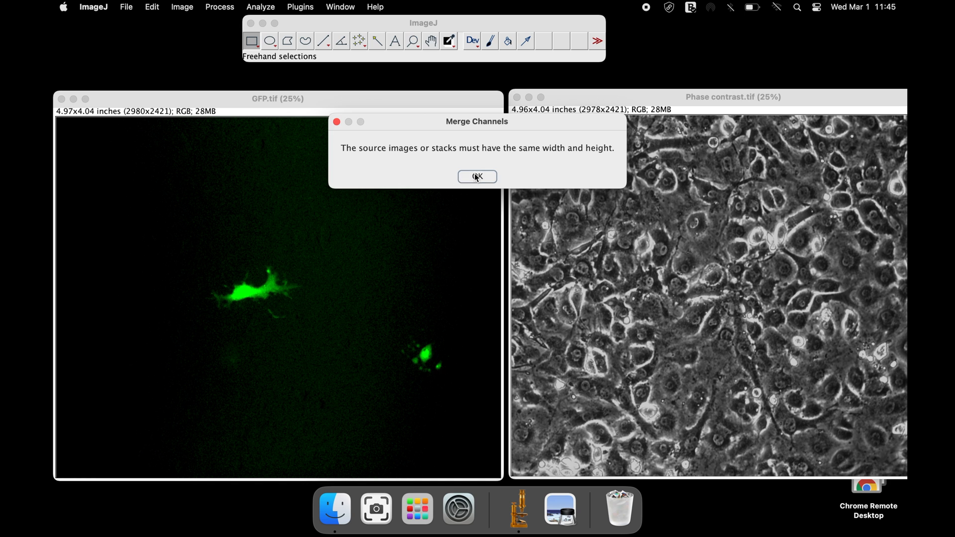
{"action": "left_click", "coordinate": [477, 176]}
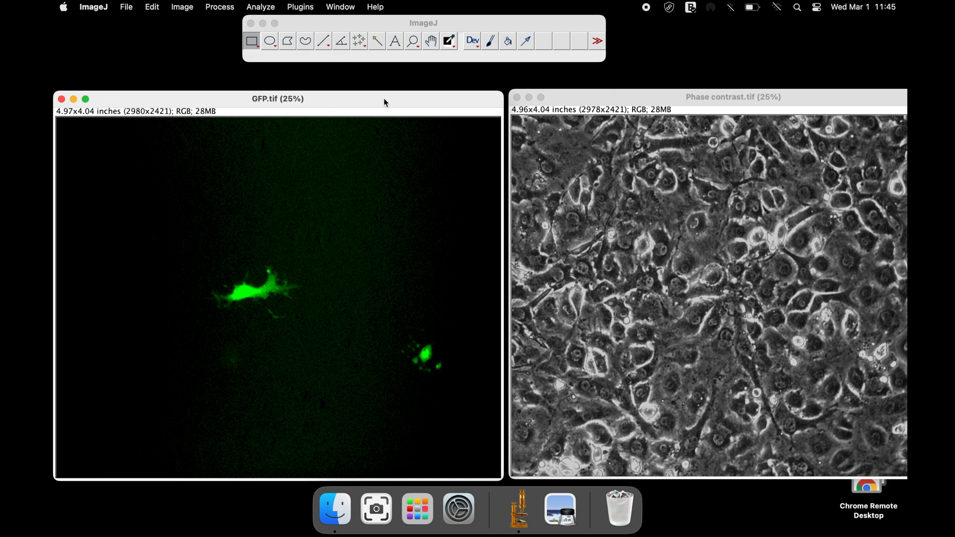
{"action": "left_click", "coordinate": [182, 6]}
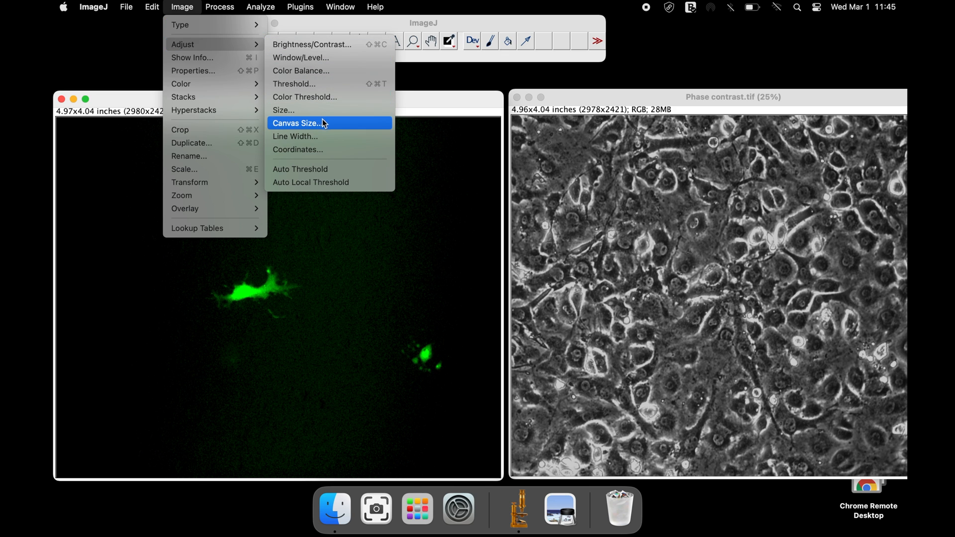
{"action": "left_click", "coordinate": [297, 123]}
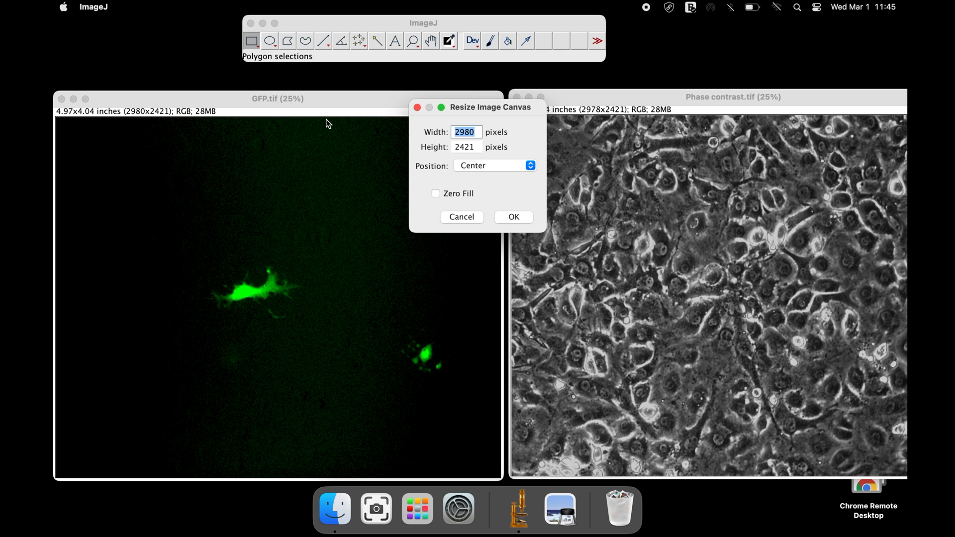
{"action": "mouse_move", "coordinate": [358, 119]}
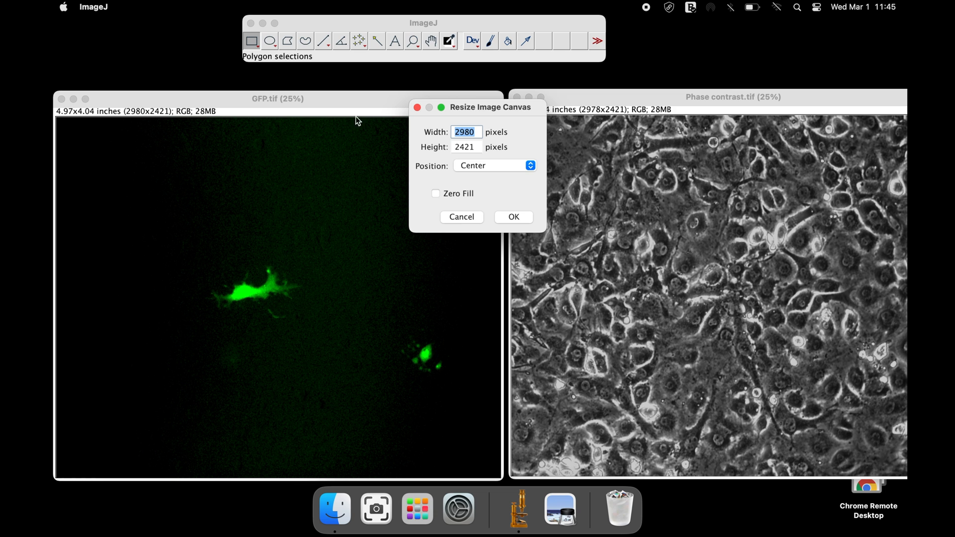
{"action": "left_click", "coordinate": [461, 217]}
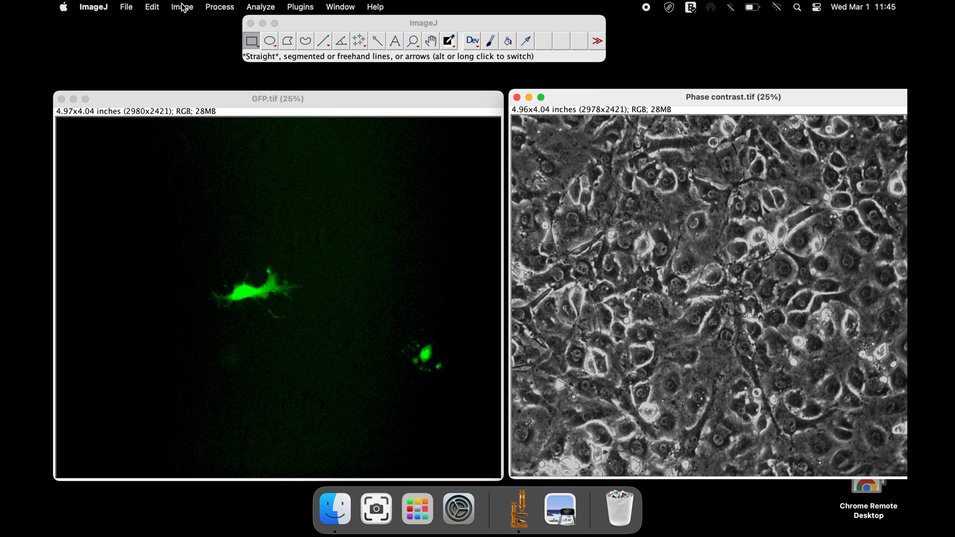
Set the Phase contrast.tif canvas width to 2980 pixels to match GFP.
{"action": "left_click", "coordinate": [181, 7]}
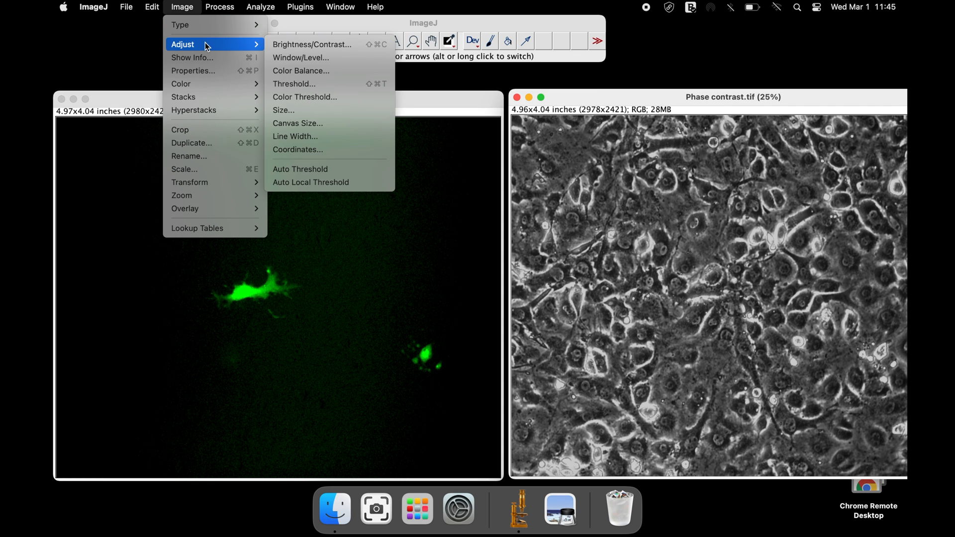
{"action": "left_click", "coordinate": [297, 123]}
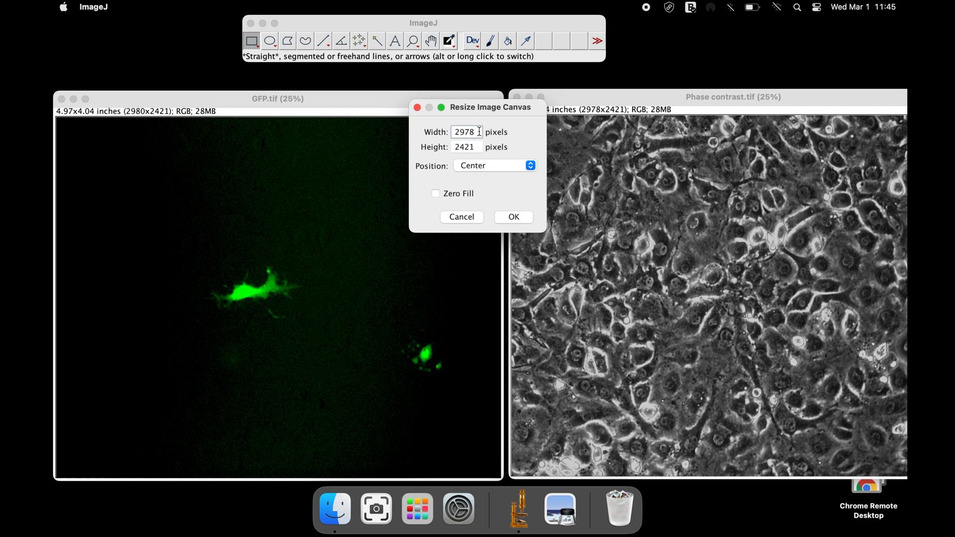
{"action": "key", "text": "Backspace"}
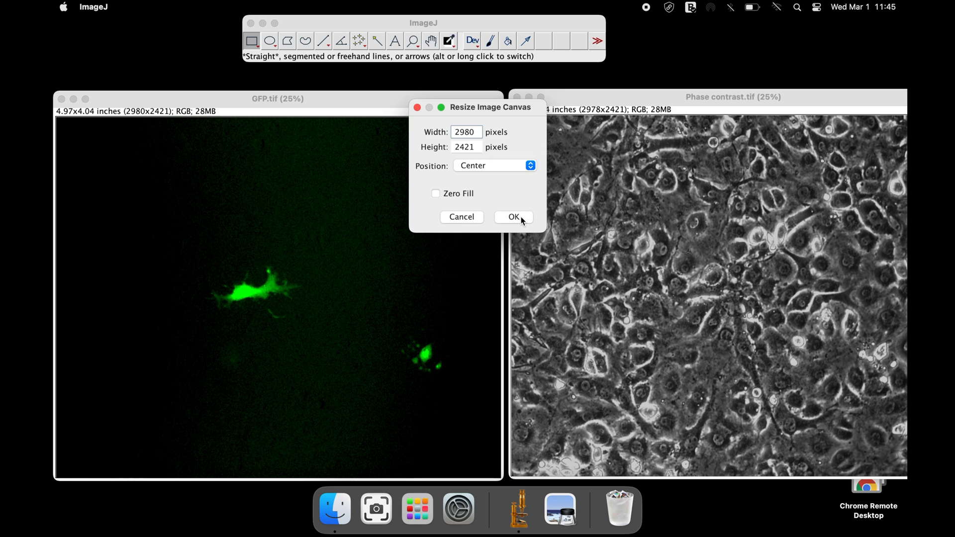
{"action": "left_click", "coordinate": [513, 217]}
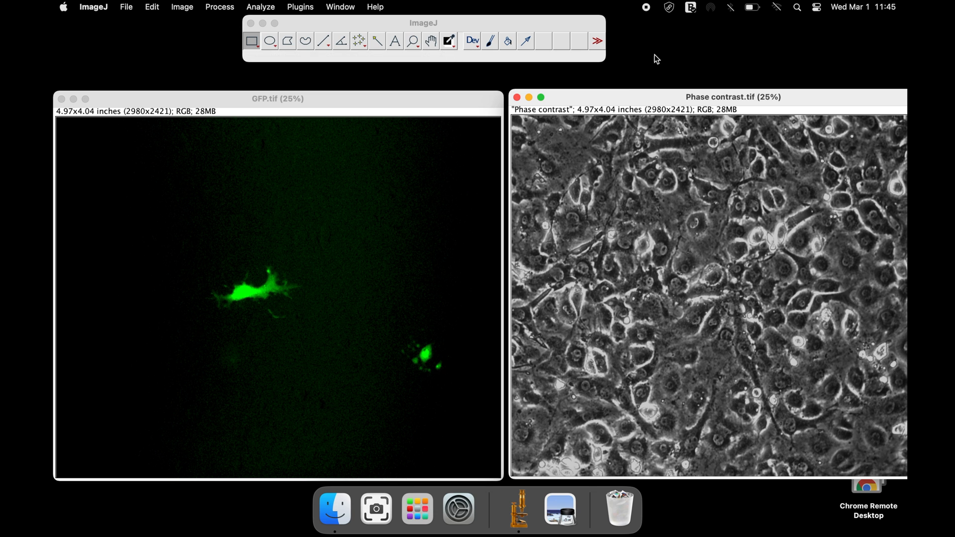
{"action": "mouse_move", "coordinate": [623, 103]}
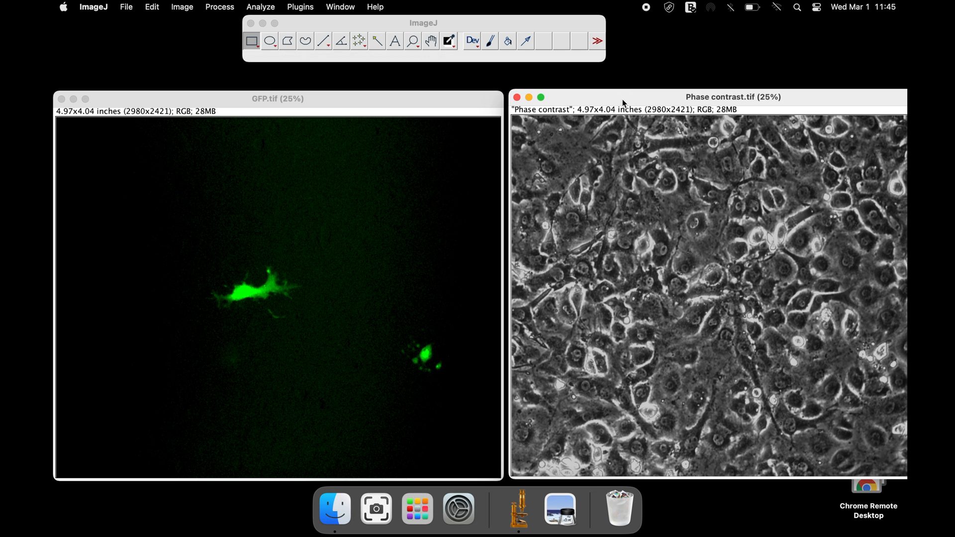
{"action": "left_click", "coordinate": [181, 6]}
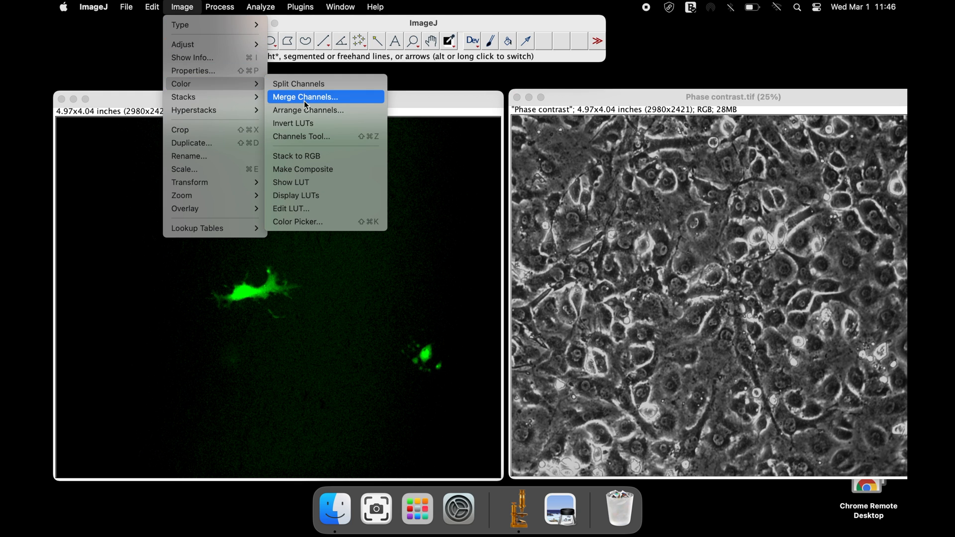
Merge channels with GFP.tif as C2 green and Phase contrast.tif as C4 gray into a composite.
{"action": "left_click", "coordinate": [304, 97]}
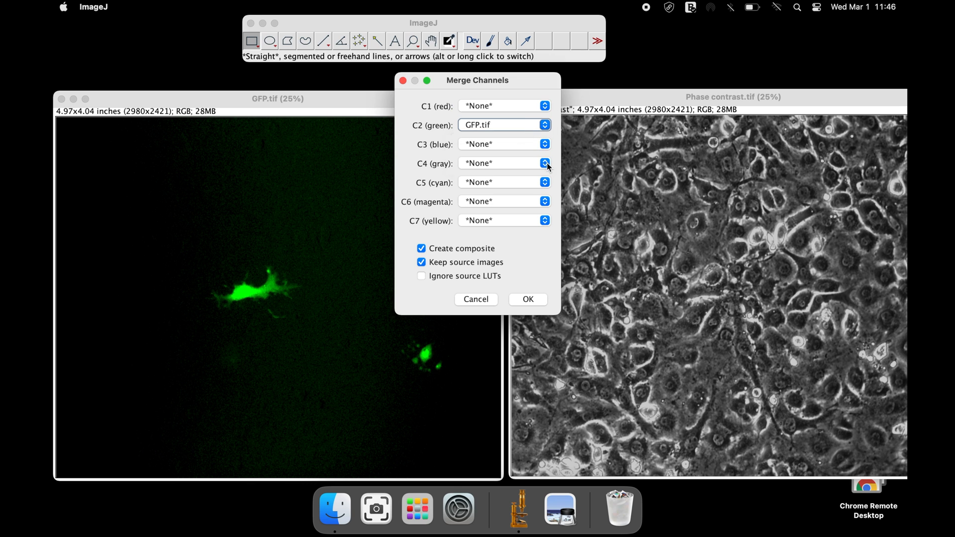
{"action": "left_click", "coordinate": [545, 164]}
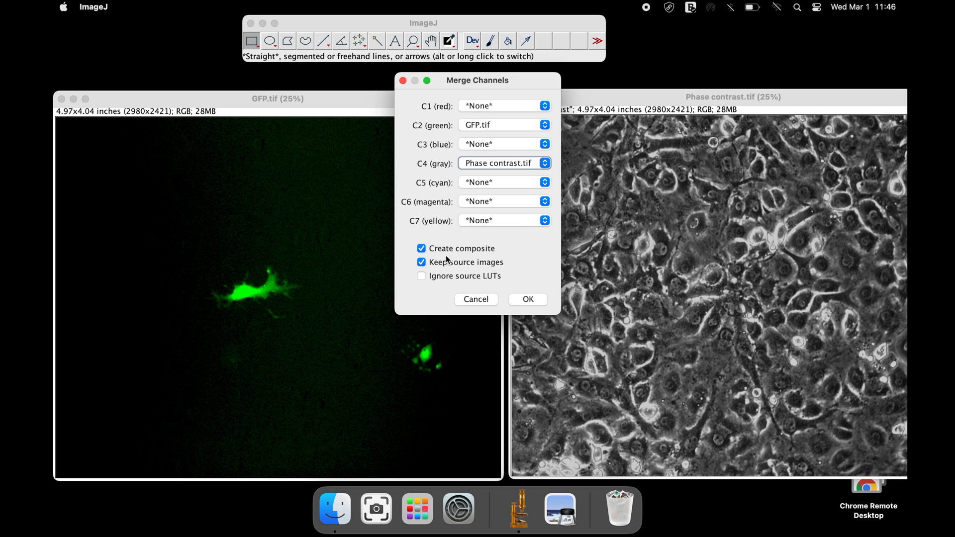
{"action": "left_click", "coordinate": [527, 299]}
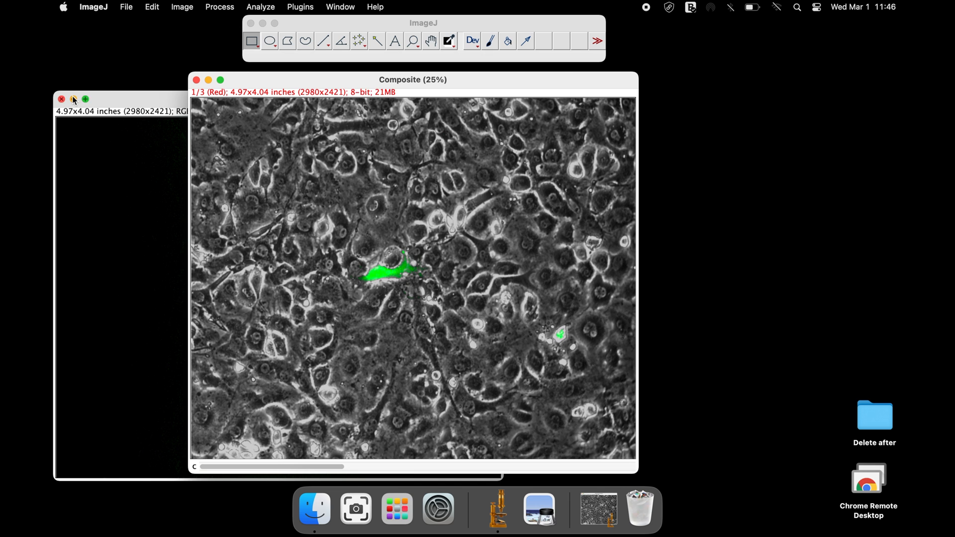
Convert Composite.tif to a single RGB Color image via Image > Type.
{"action": "left_click", "coordinate": [181, 6]}
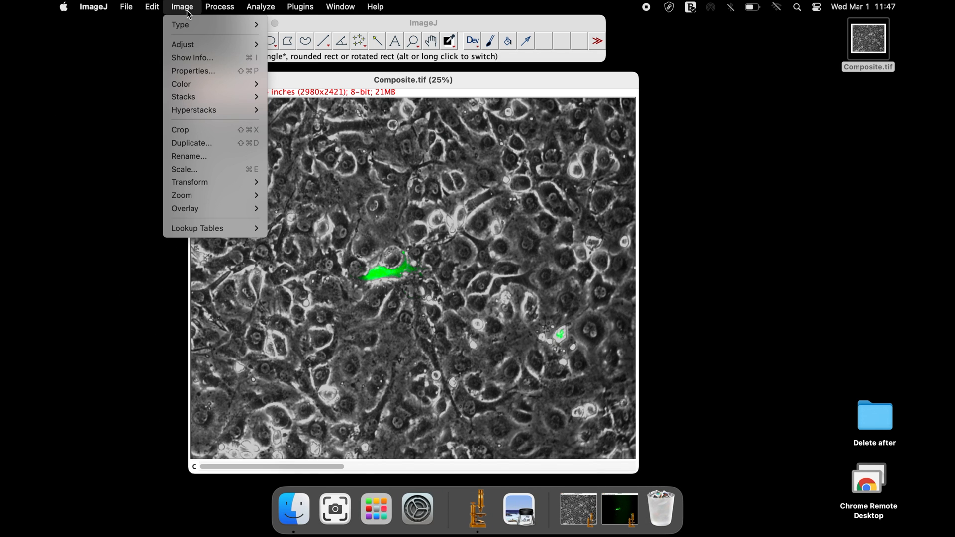
{"action": "left_click", "coordinate": [180, 25]}
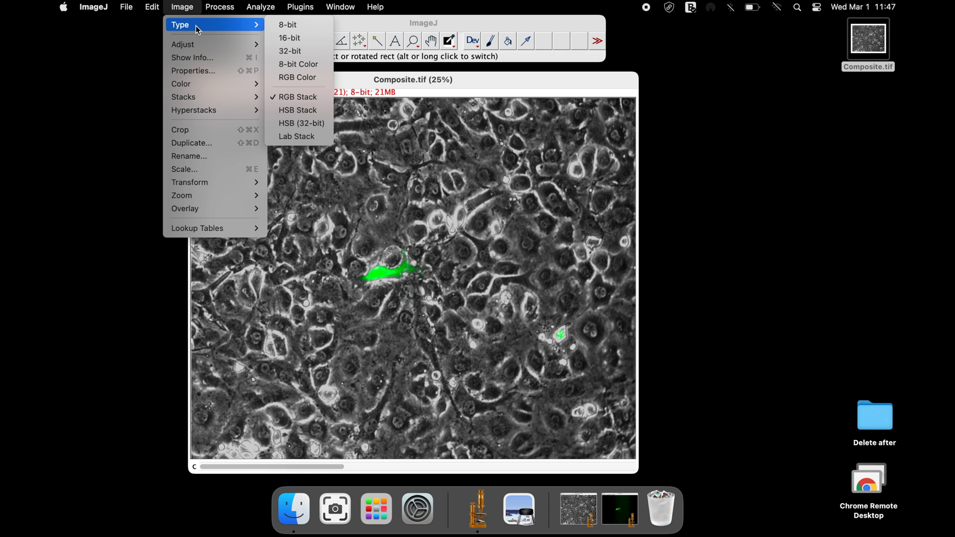
{"action": "left_click", "coordinate": [298, 78]}
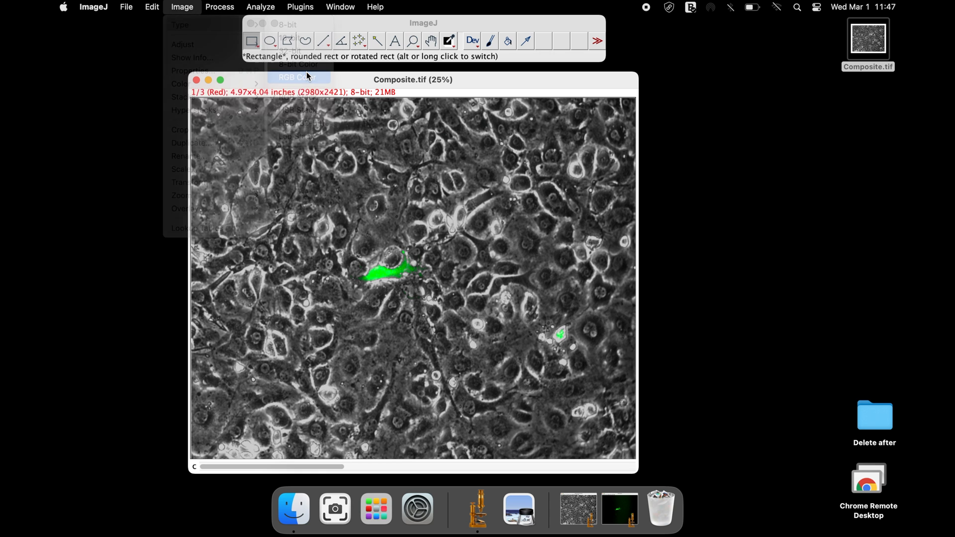
{"action": "left_click", "coordinate": [294, 77]}
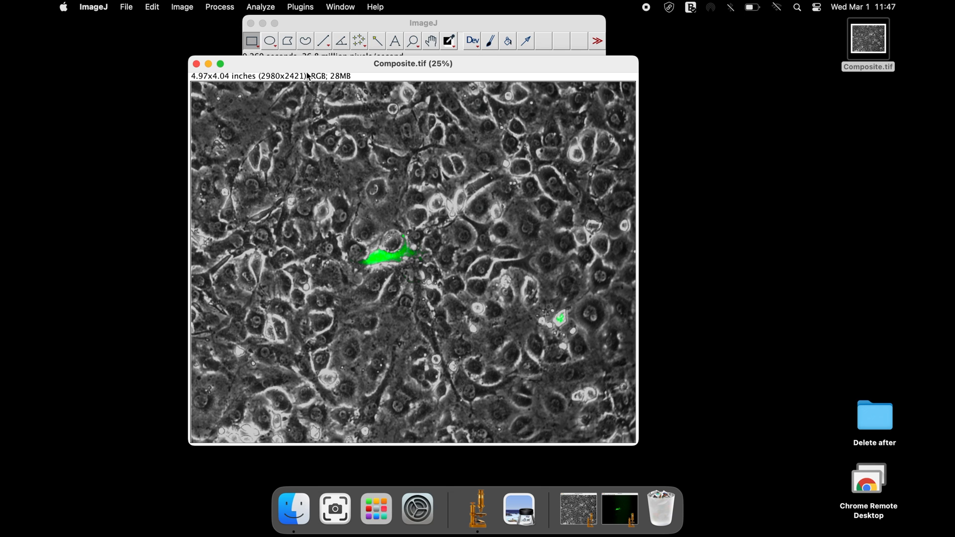
{"action": "mouse_move", "coordinate": [311, 74]}
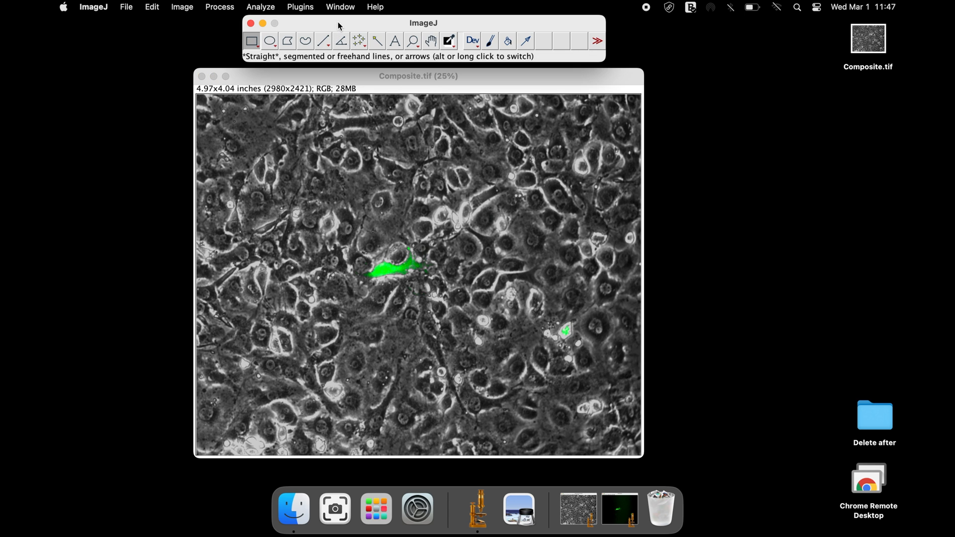
Save the RGB image as Merged image.tif on the Desktop.
{"action": "left_click", "coordinate": [126, 7]}
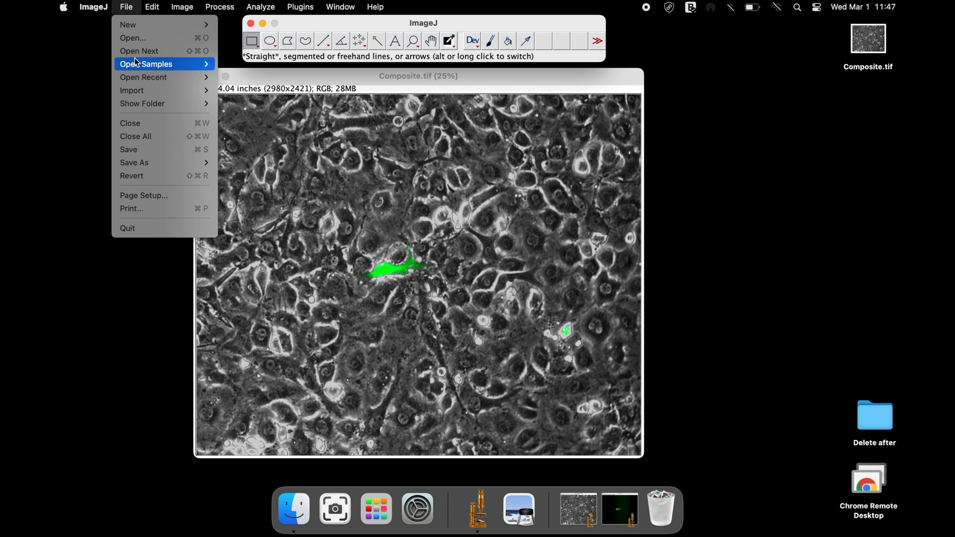
{"action": "left_click", "coordinate": [134, 163]}
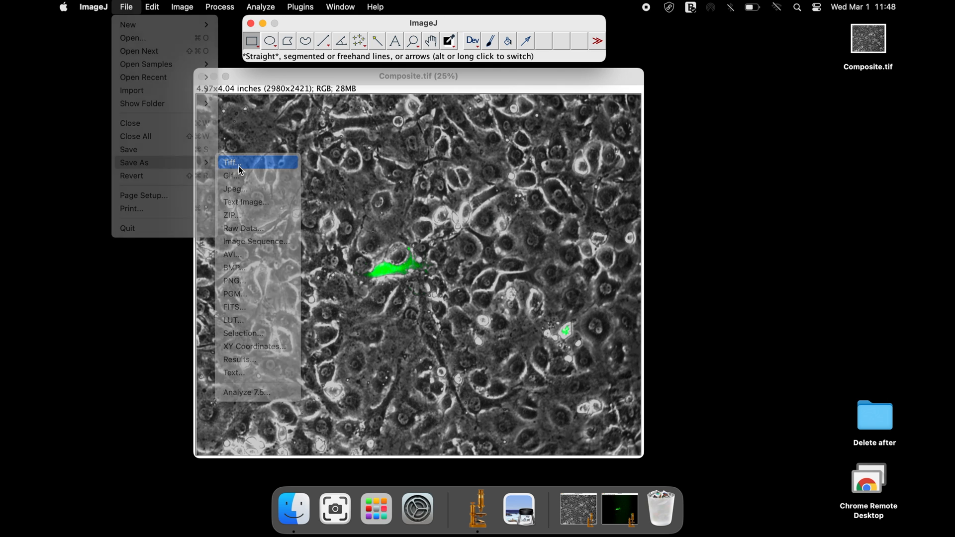
{"action": "left_click", "coordinate": [230, 162]}
{"action": "type", "text": "Merged image.tif"}
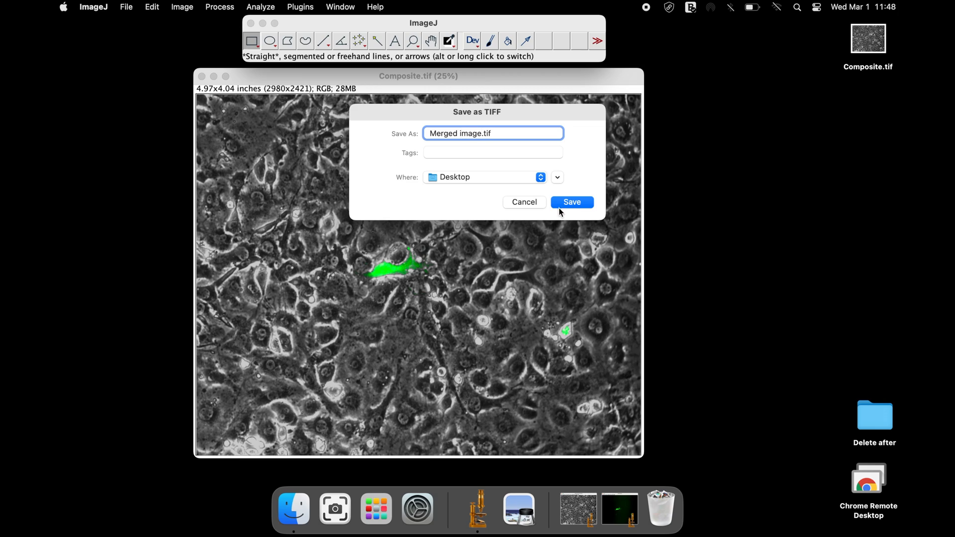
{"action": "left_click", "coordinate": [571, 201]}
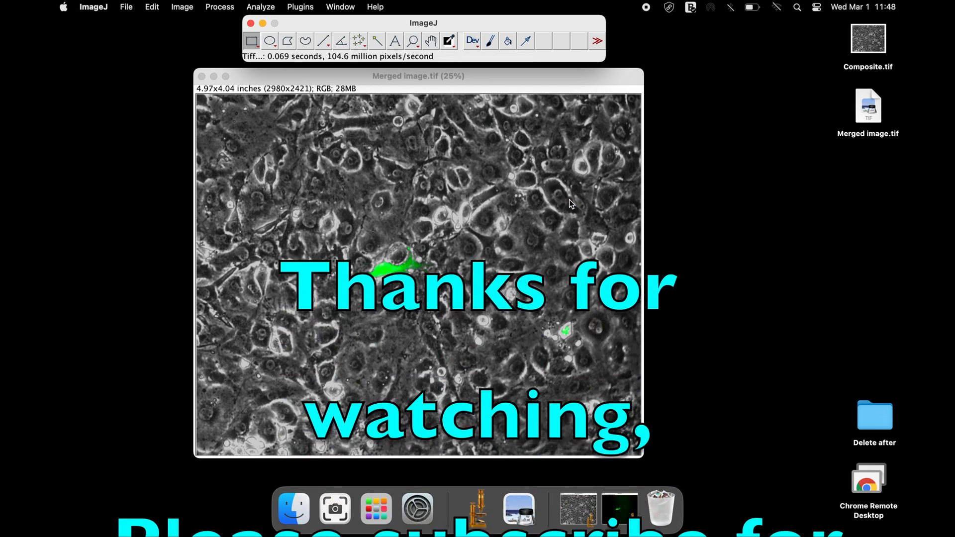